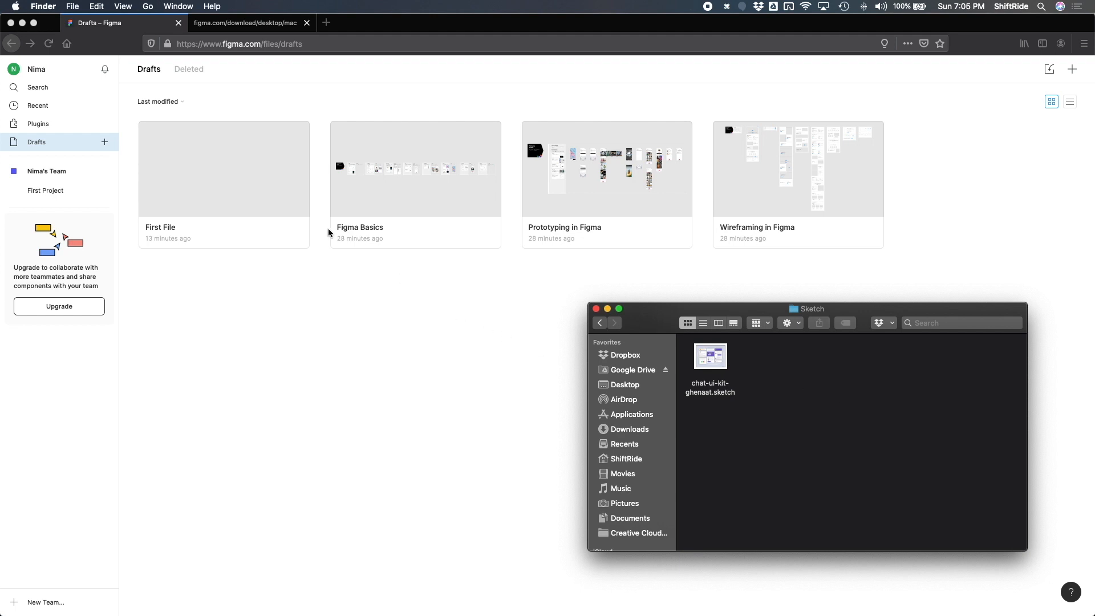
mouse_move(801, 315)
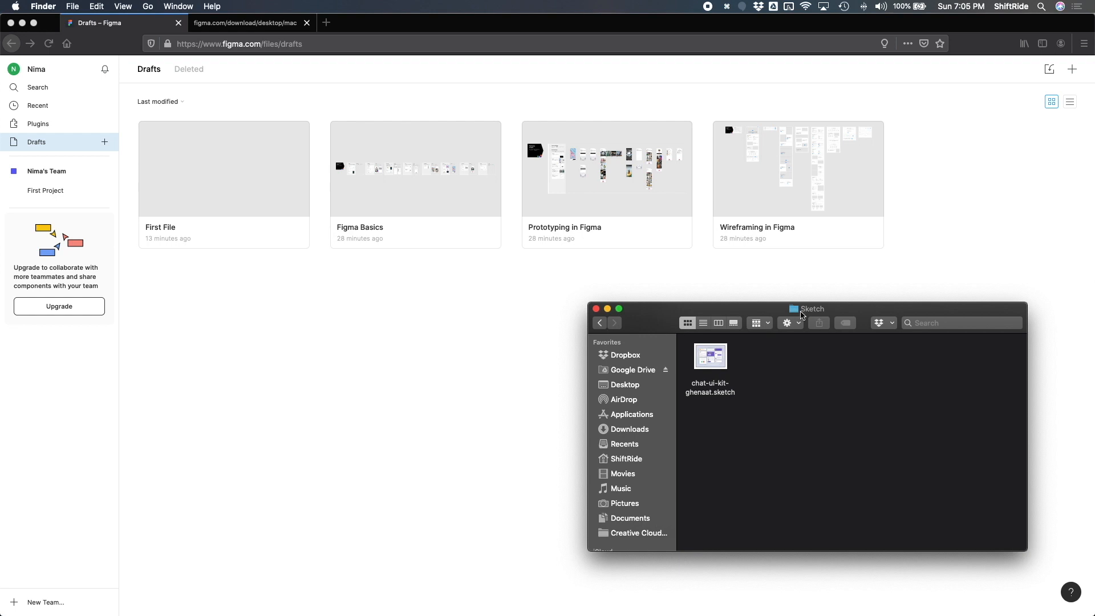
mouse_move(711, 381)
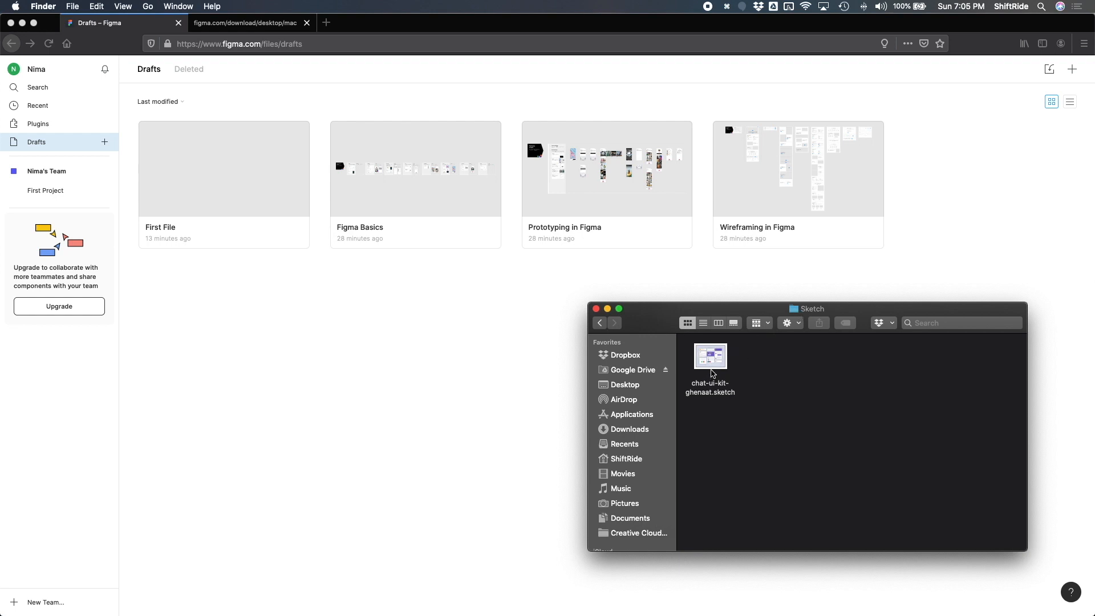
mouse_move(709, 364)
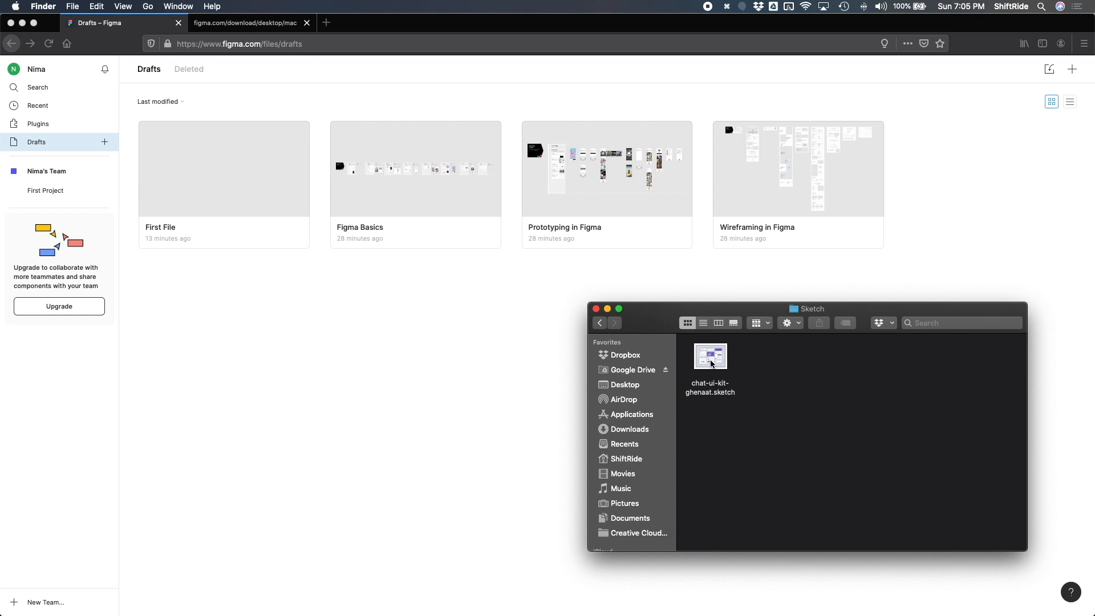
- Select chat-ui-kit-ghenaat.sketch in the Finder Sketch folder
click(709, 356)
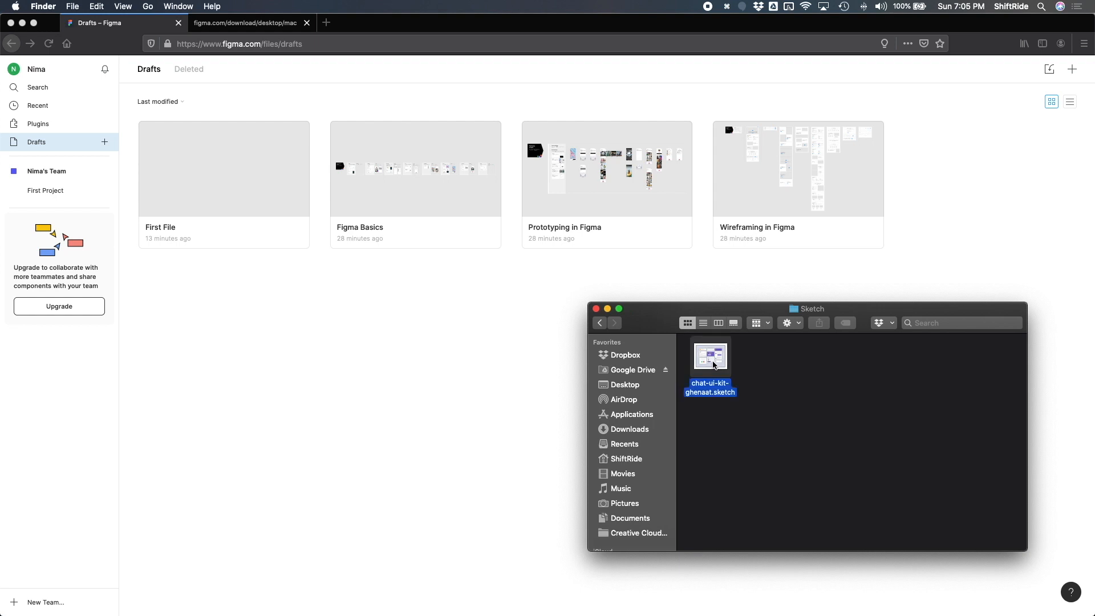
- Drag chat-ui-kit-ghenaat.sketch onto Figma Drafts and close the import summary
drag(709, 355, 465, 280)
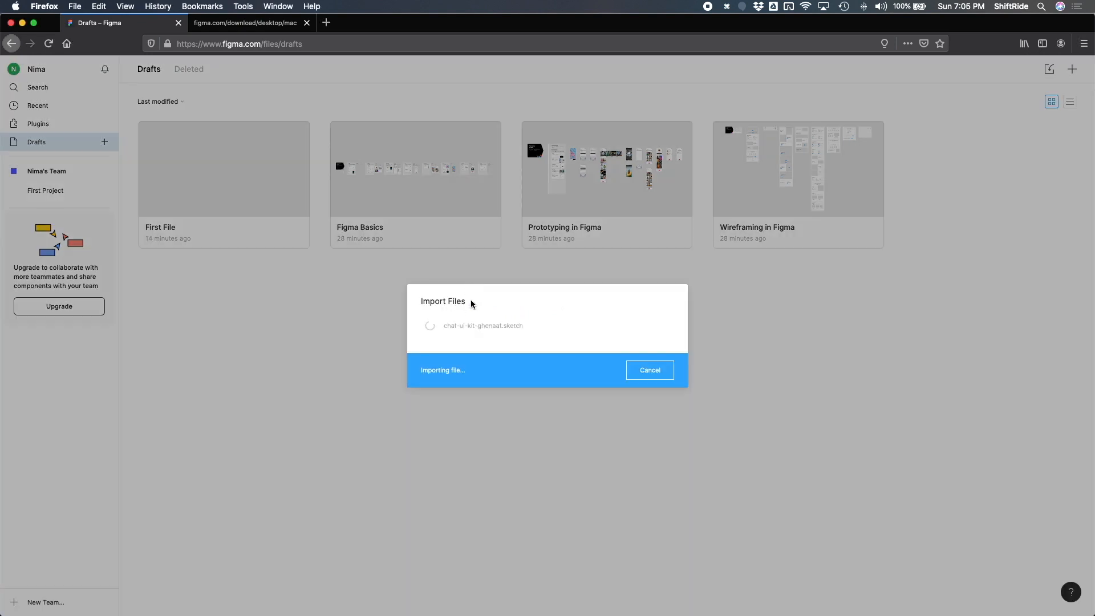
mouse_move(483, 311)
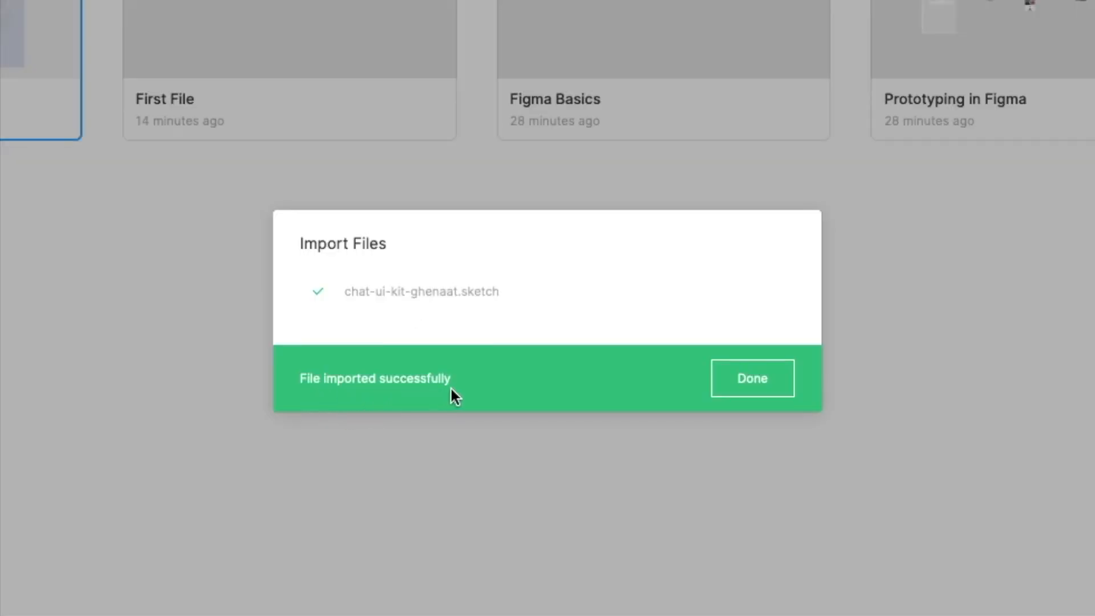
click(752, 378)
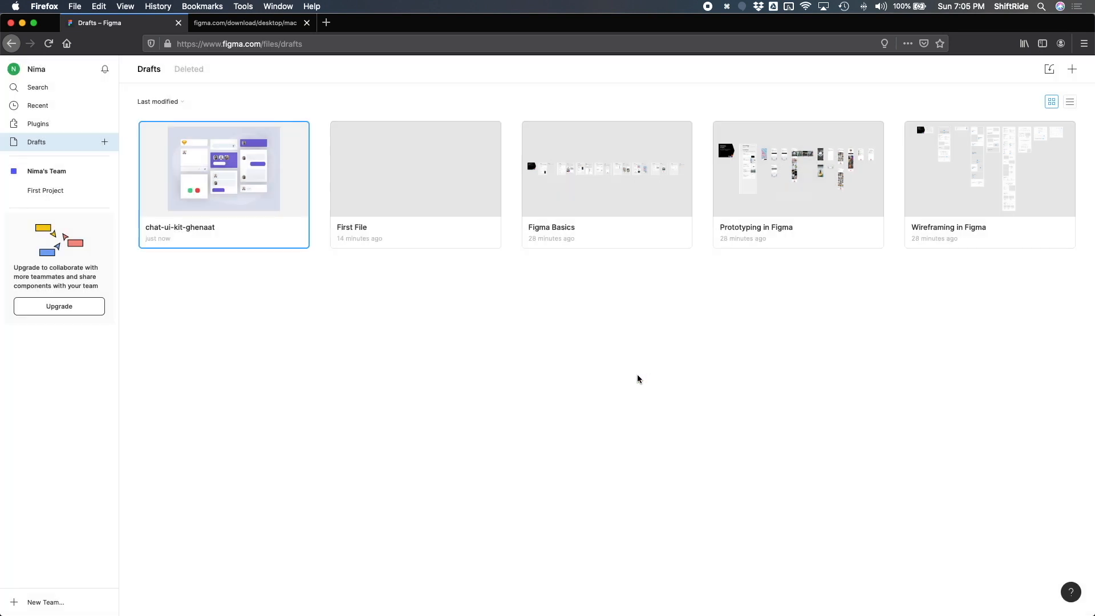
mouse_move(262, 213)
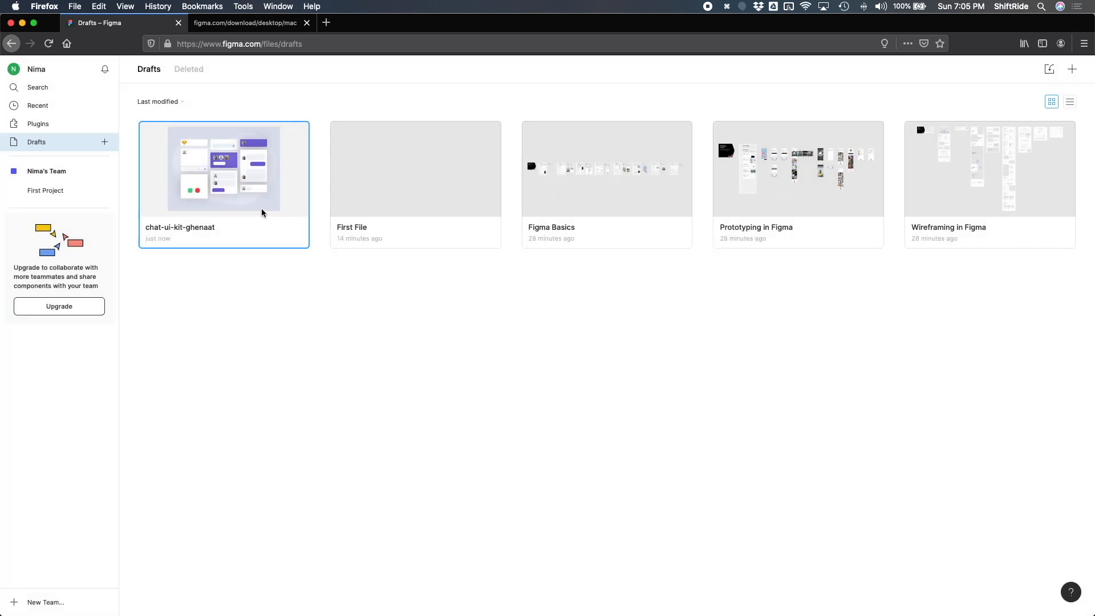
- Open the chat-ui-kit-ghenaat draft to show the Chat UI Kit design
double_click(223, 168)
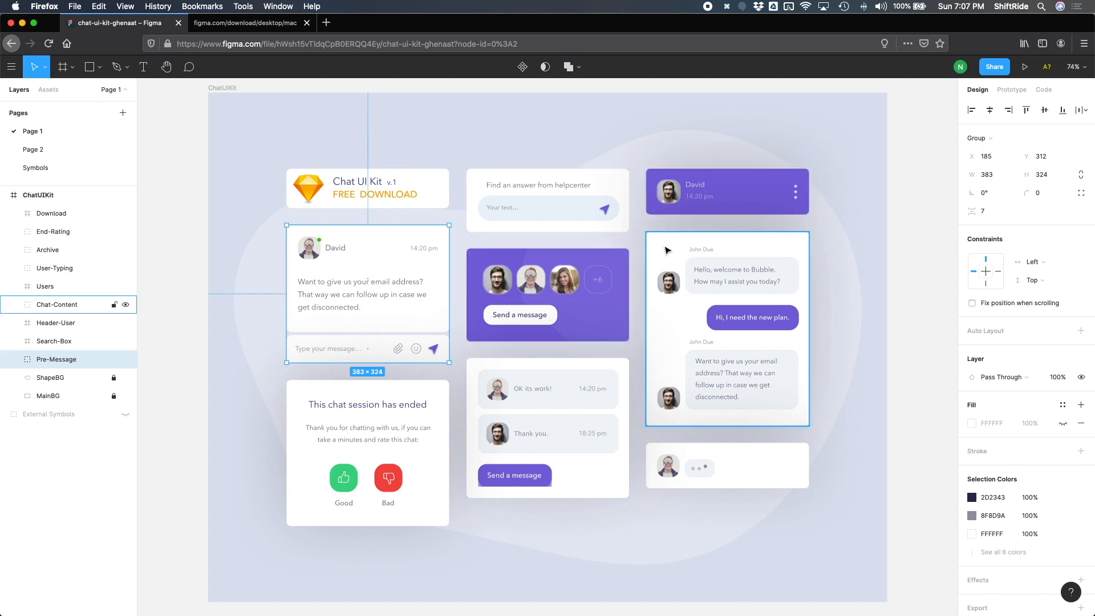
mouse_move(798, 339)
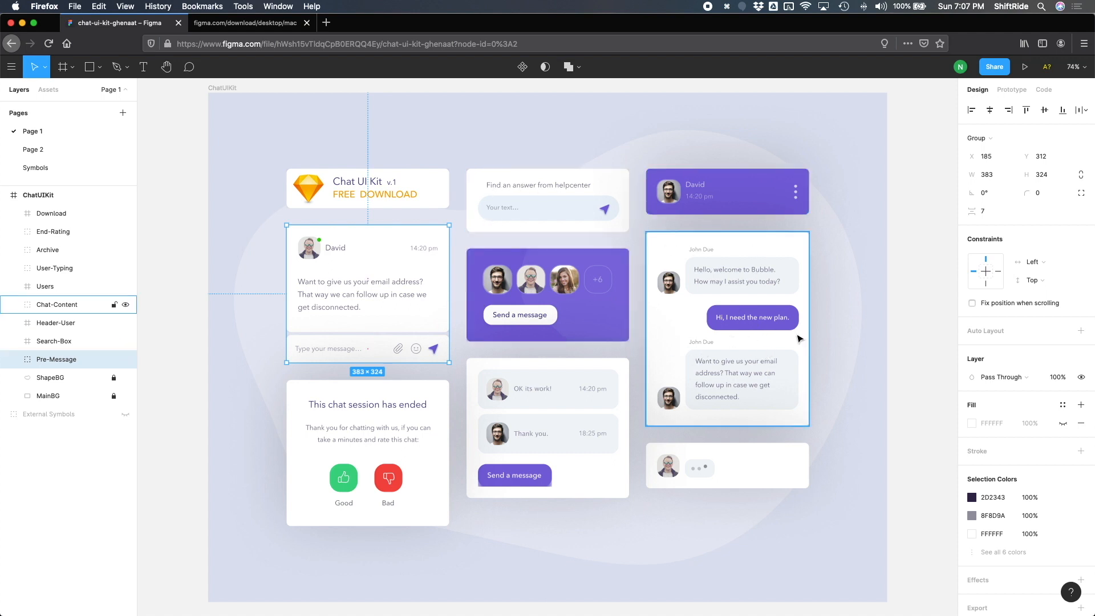